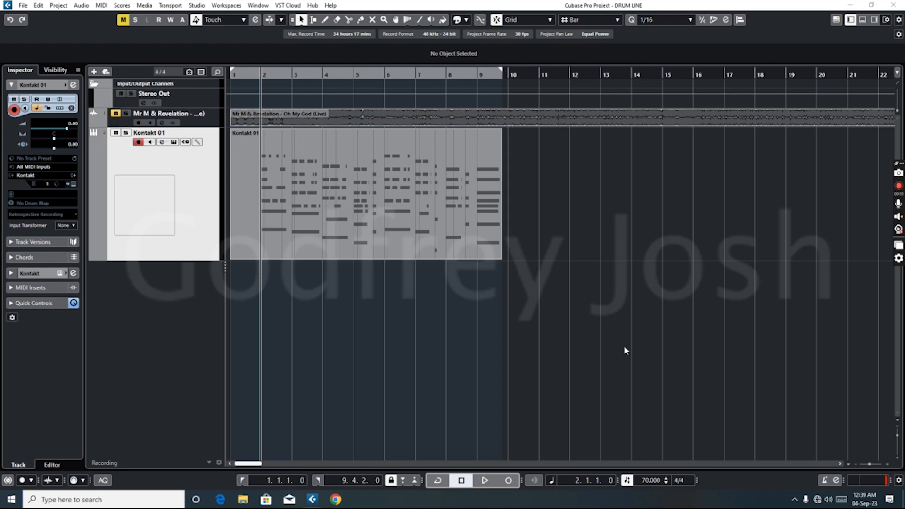
pyautogui.moveTo(86, 9)
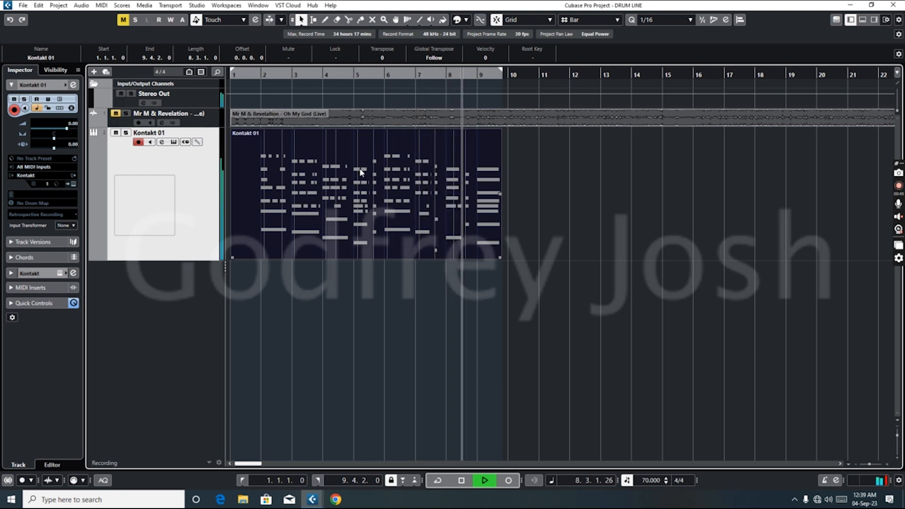
pyautogui.click(461, 480)
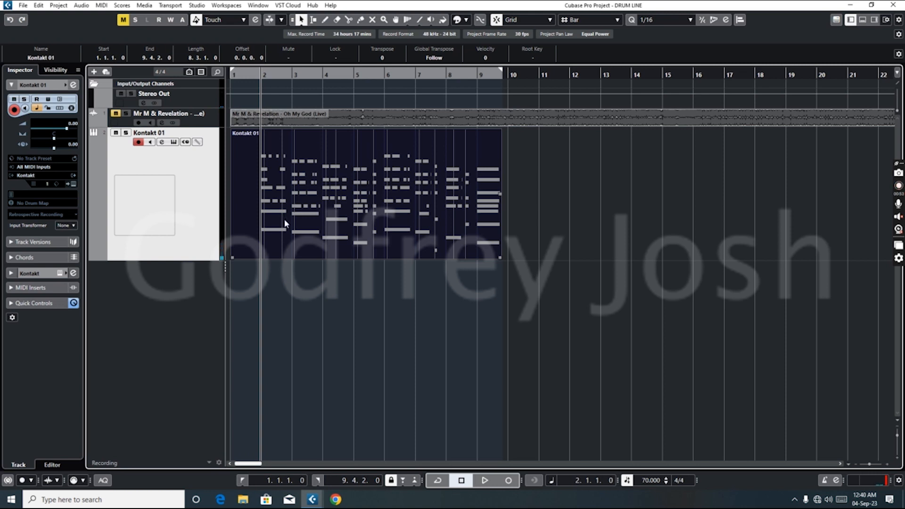
pyautogui.moveTo(190, 225)
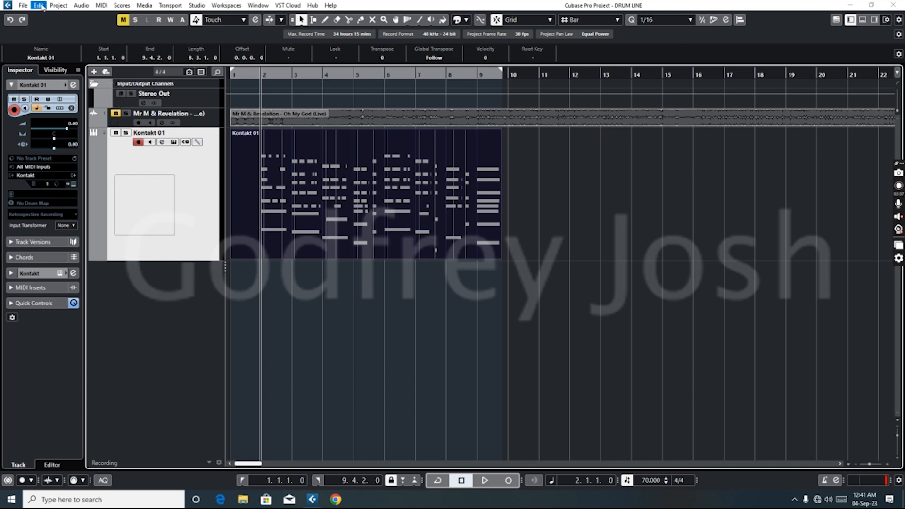
# Step: Render the Kontakt 01 MIDI part in place with current settings to a new Kontakt 01 (R) audio track
pyautogui.click(38, 6)
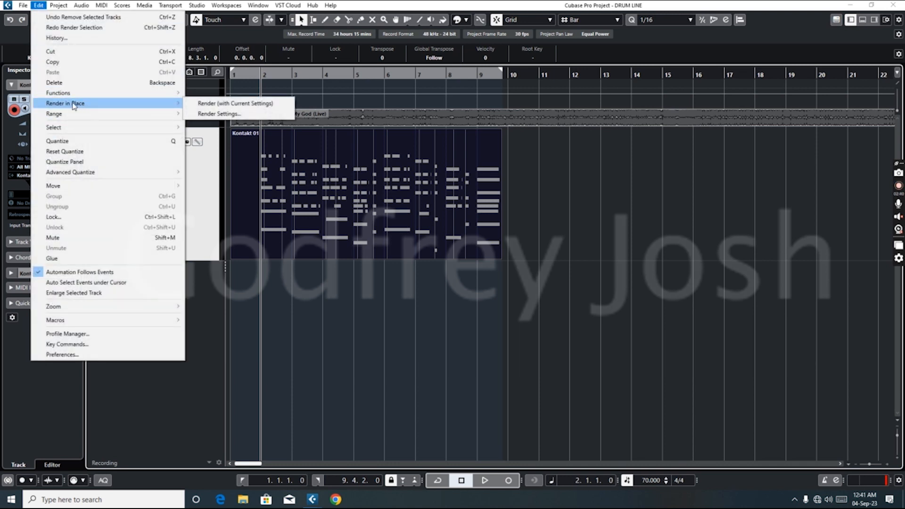
pyautogui.moveTo(236, 103)
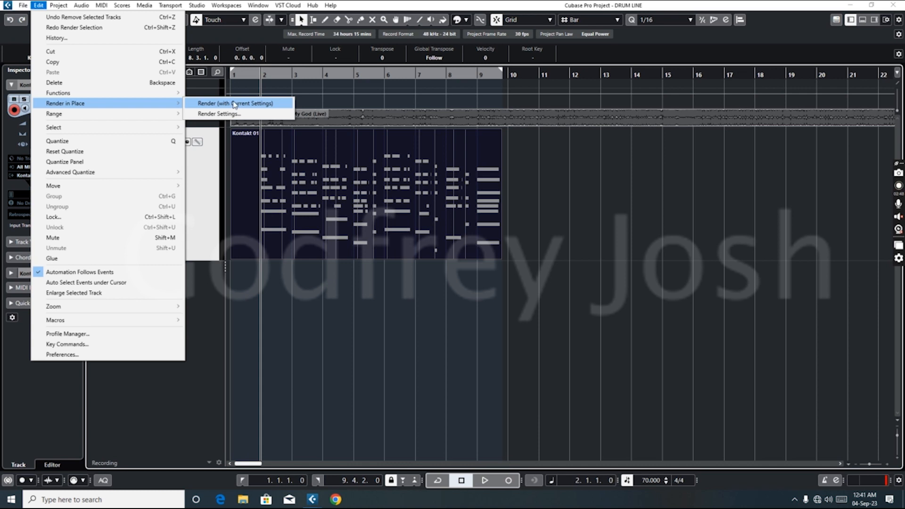
pyautogui.click(234, 103)
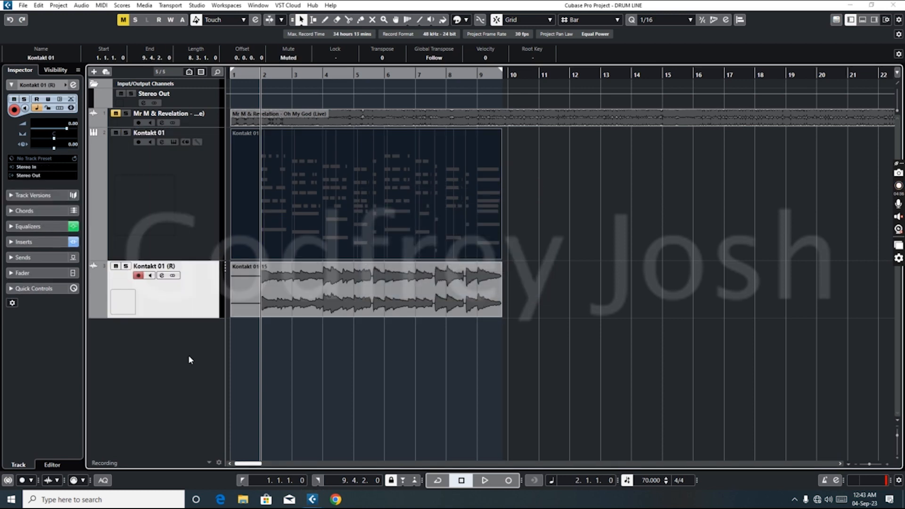
pyautogui.moveTo(114, 310)
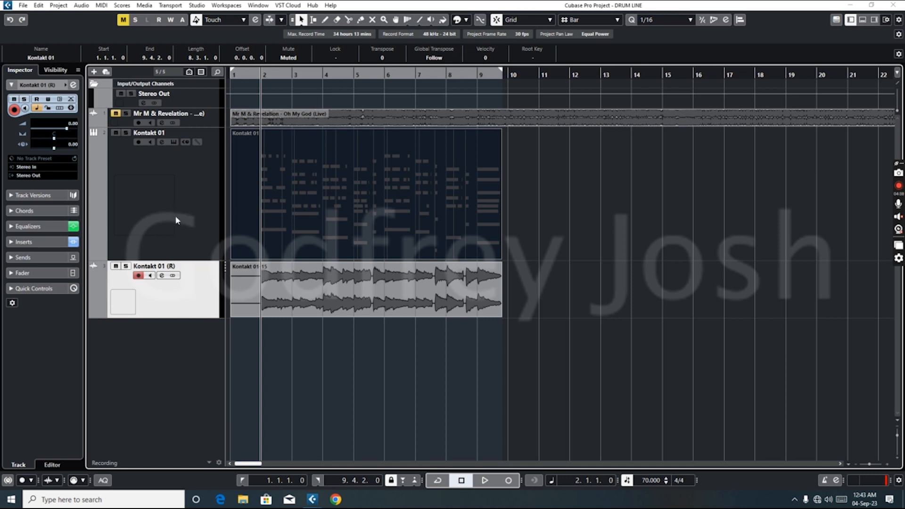
pyautogui.moveTo(186, 252)
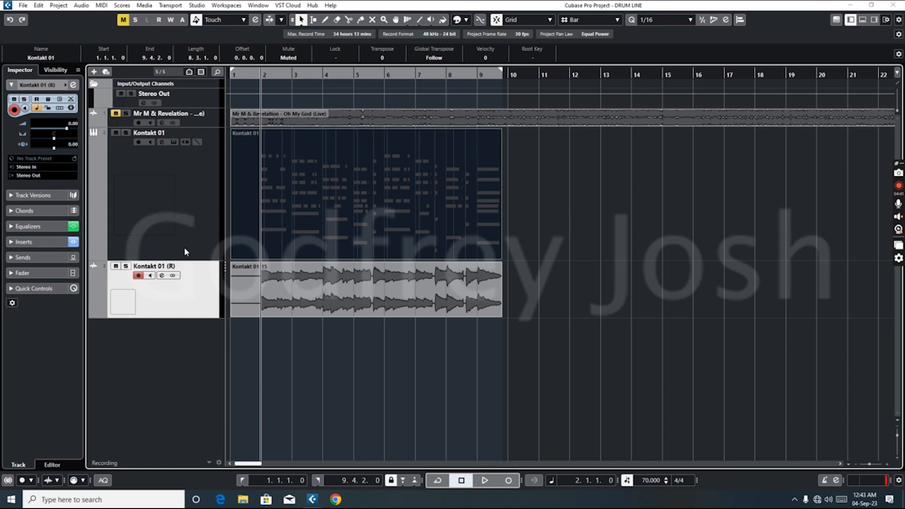
pyautogui.moveTo(195, 193)
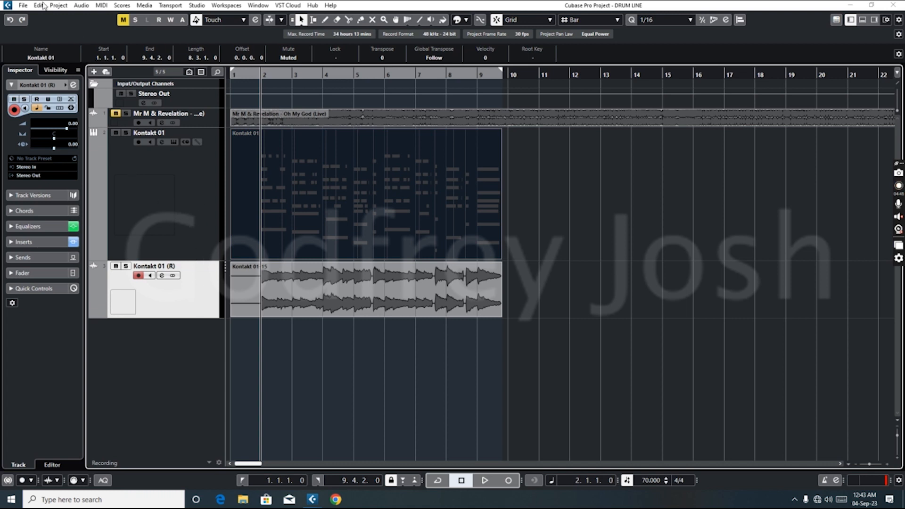
# Step: Bring up the Render Selection dialog via Edit > Render in Place > Render Settings
pyautogui.click(38, 6)
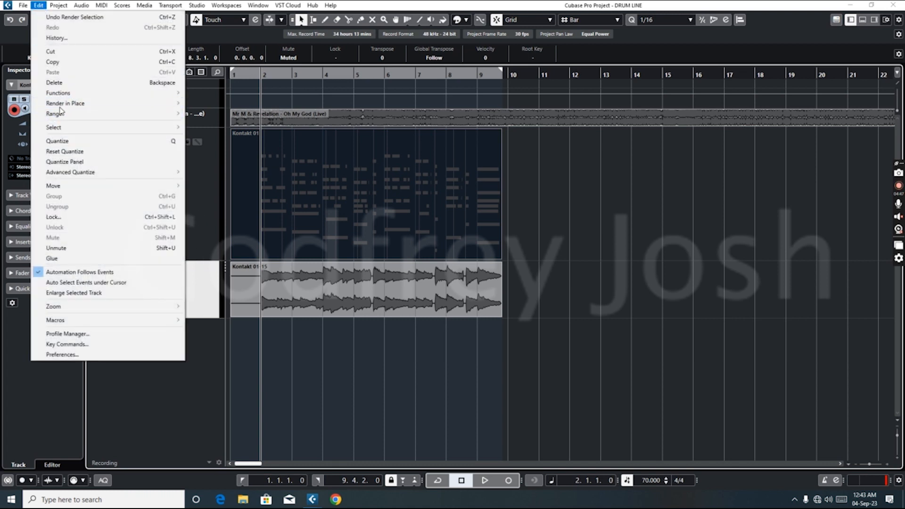
pyautogui.moveTo(65, 104)
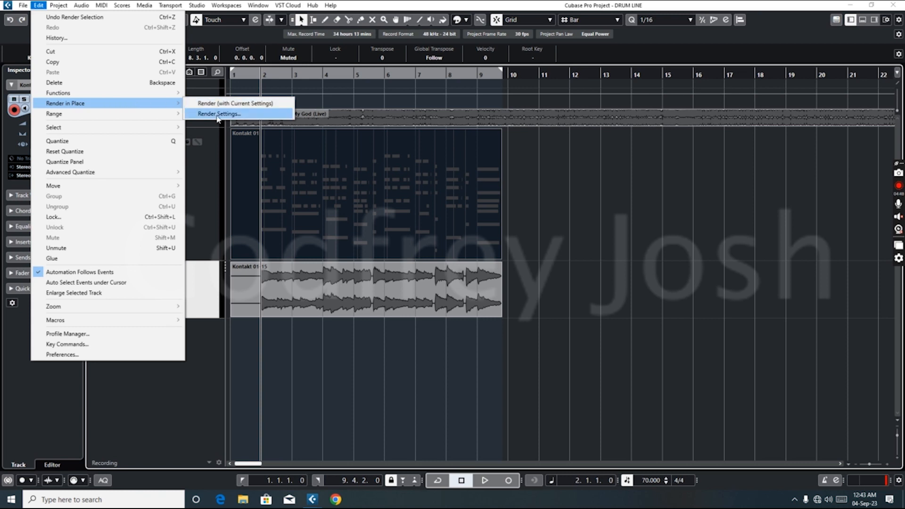
pyautogui.click(218, 115)
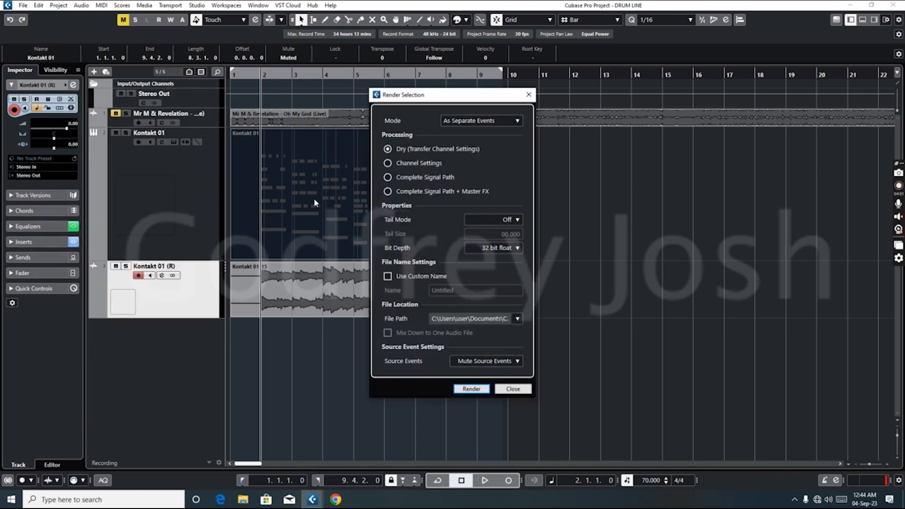
pyautogui.moveTo(437, 149)
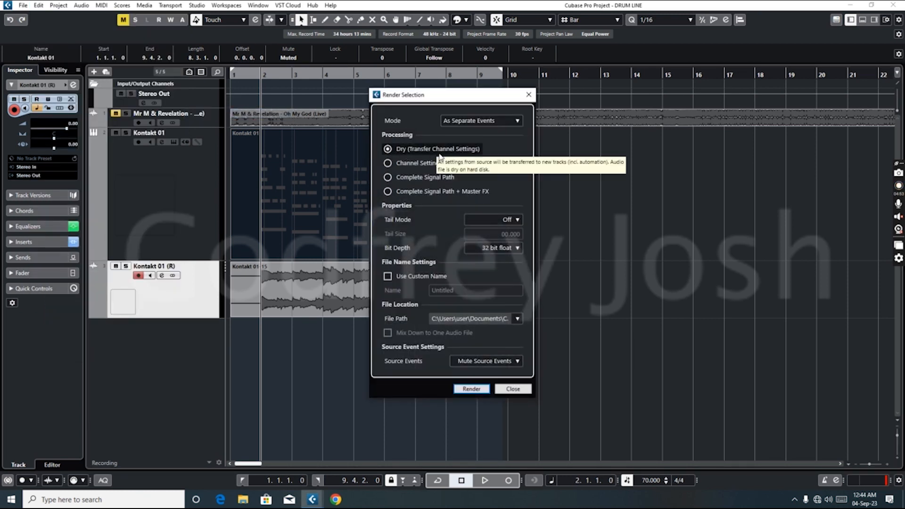
pyautogui.moveTo(380, 156)
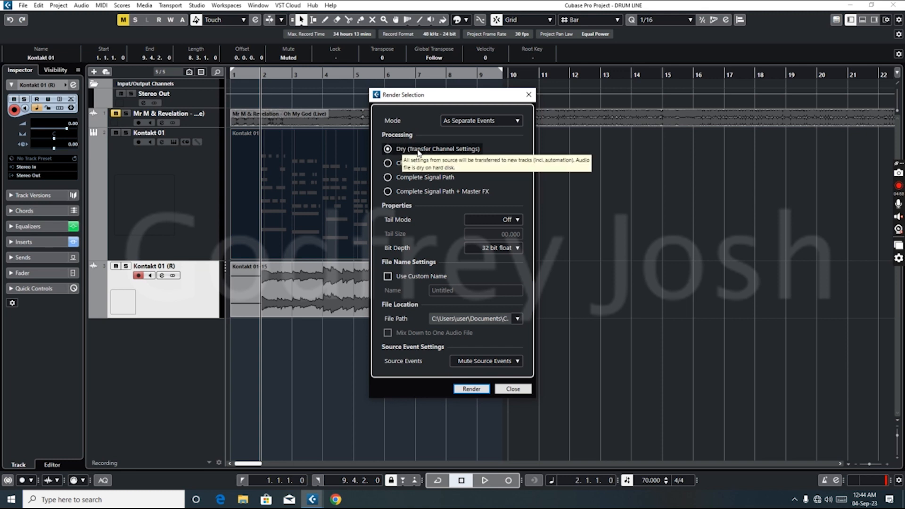
pyautogui.moveTo(527, 104)
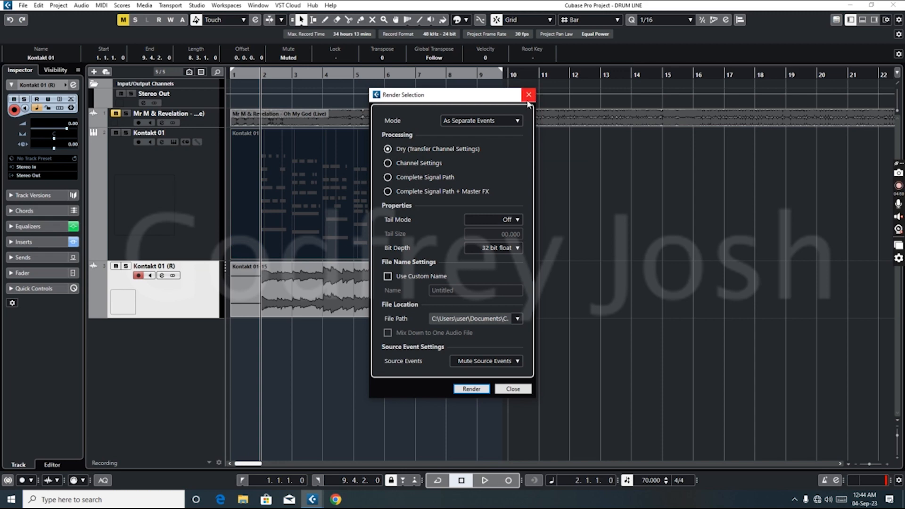